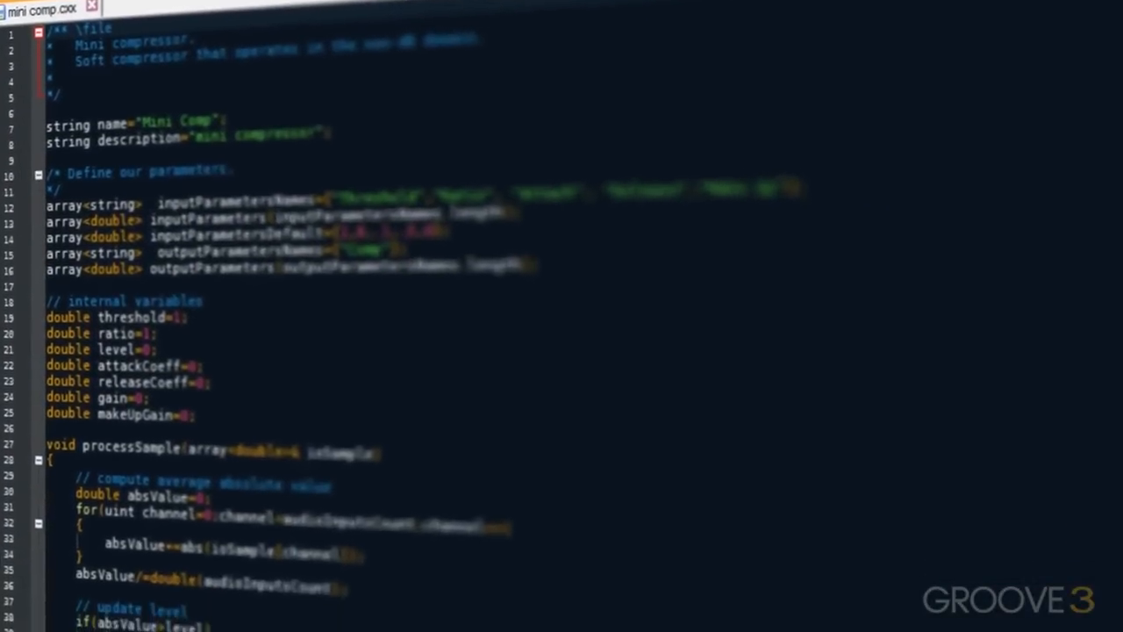
# Step: Pick BC Plug'n Script Synth VST in the Add Instrument Track dialog
pyautogui.scroll(-3)
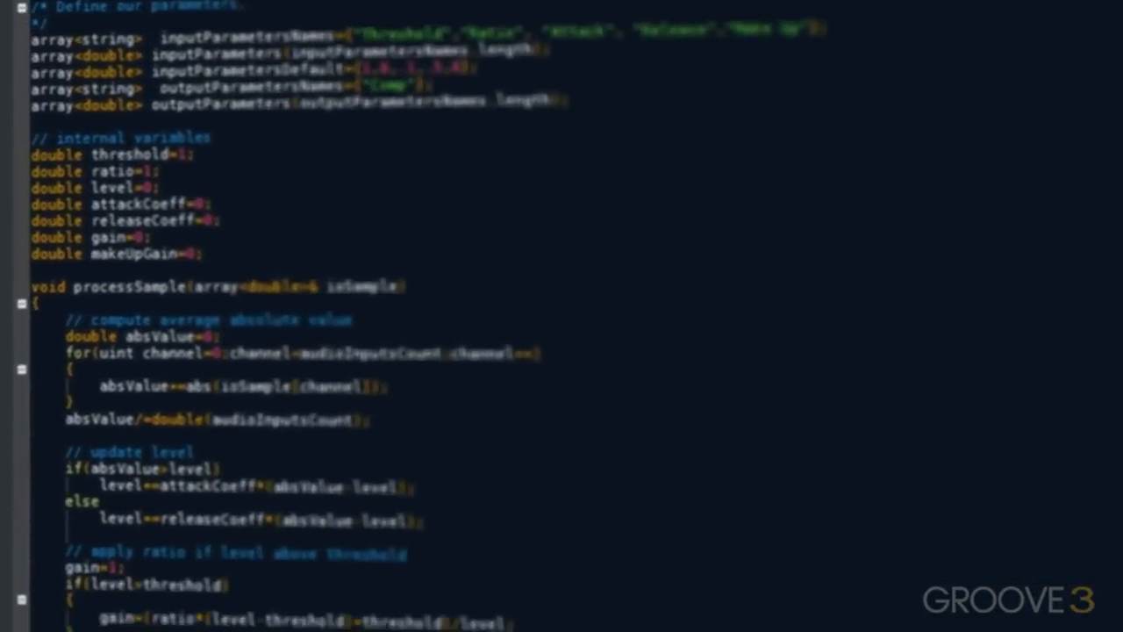
pyautogui.scroll(-3)
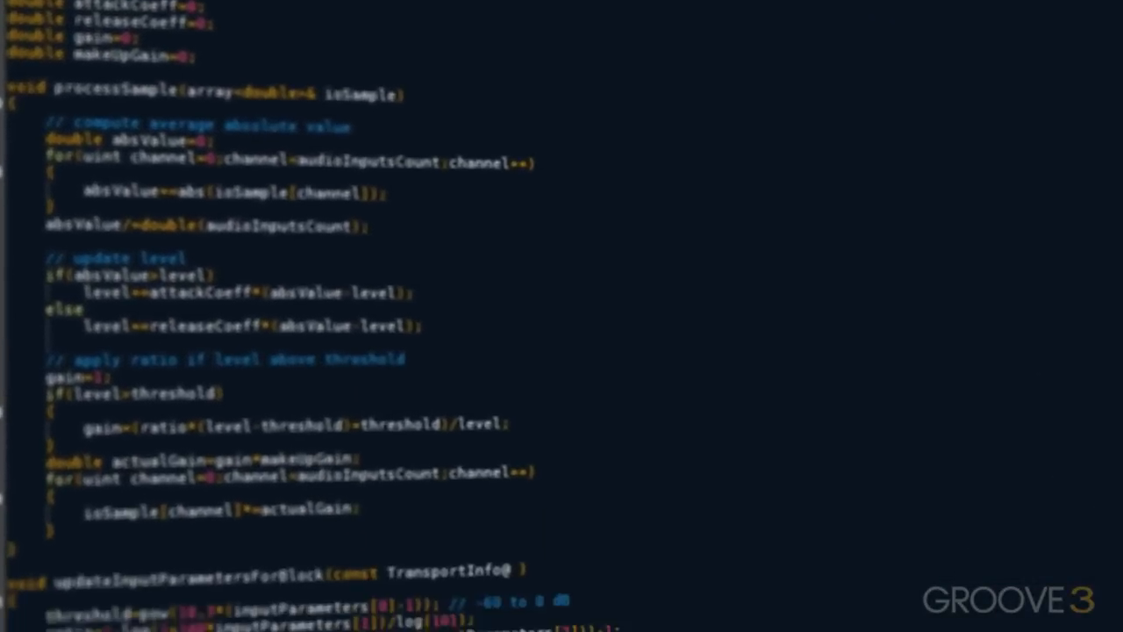
pyautogui.scroll(-3)
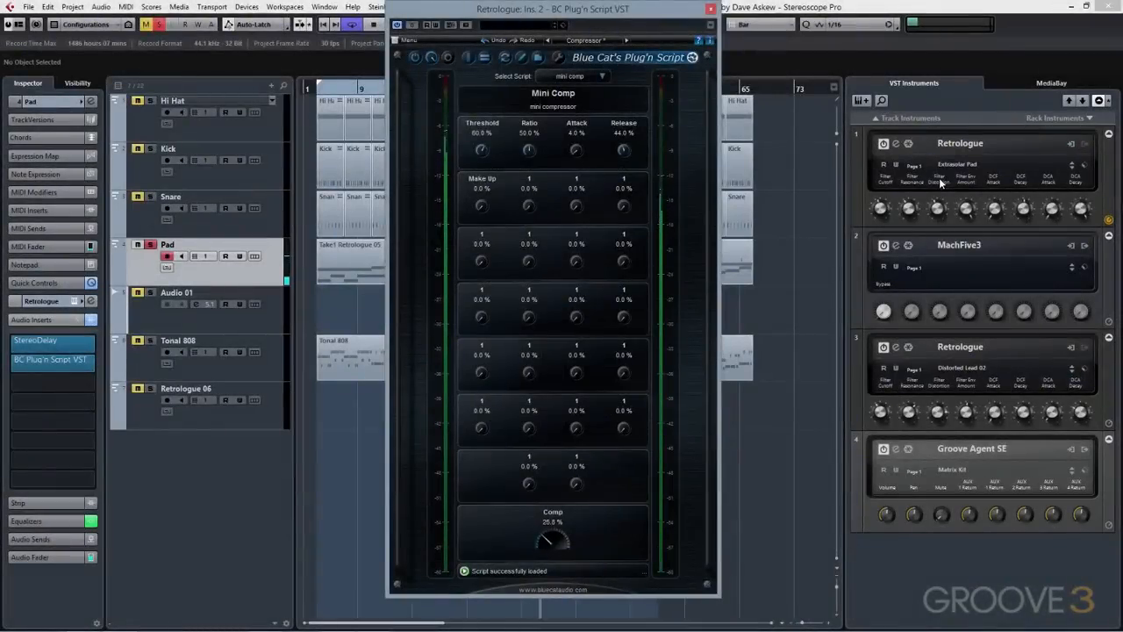
pyautogui.moveTo(553, 536); pyautogui.dragTo(554, 526)
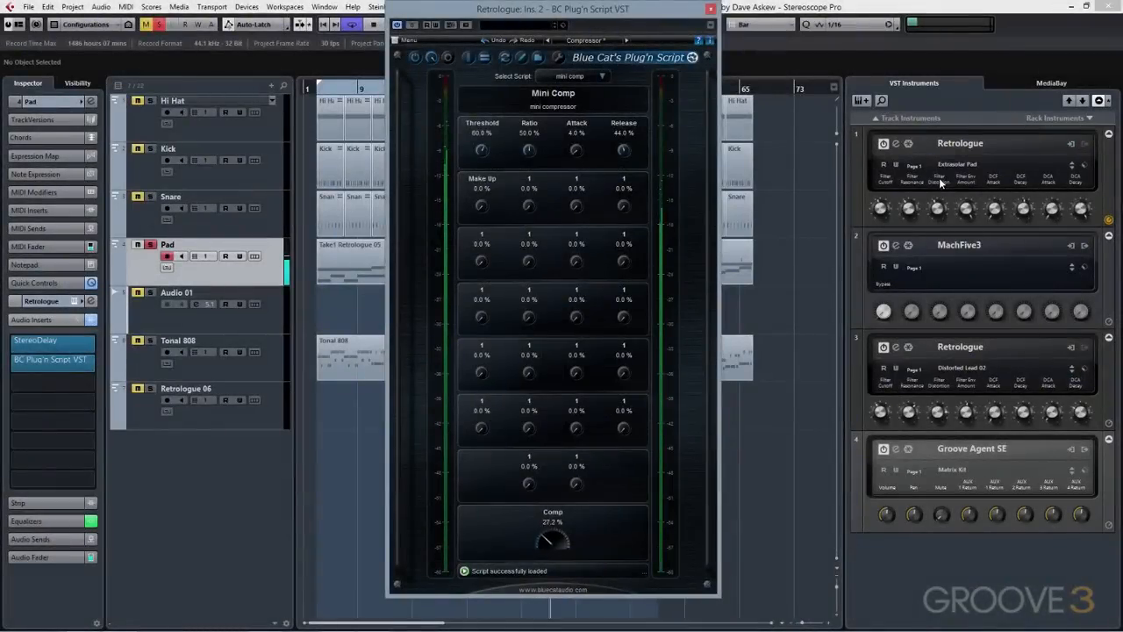
pyautogui.moveTo(552, 539); pyautogui.dragTo(548, 548)
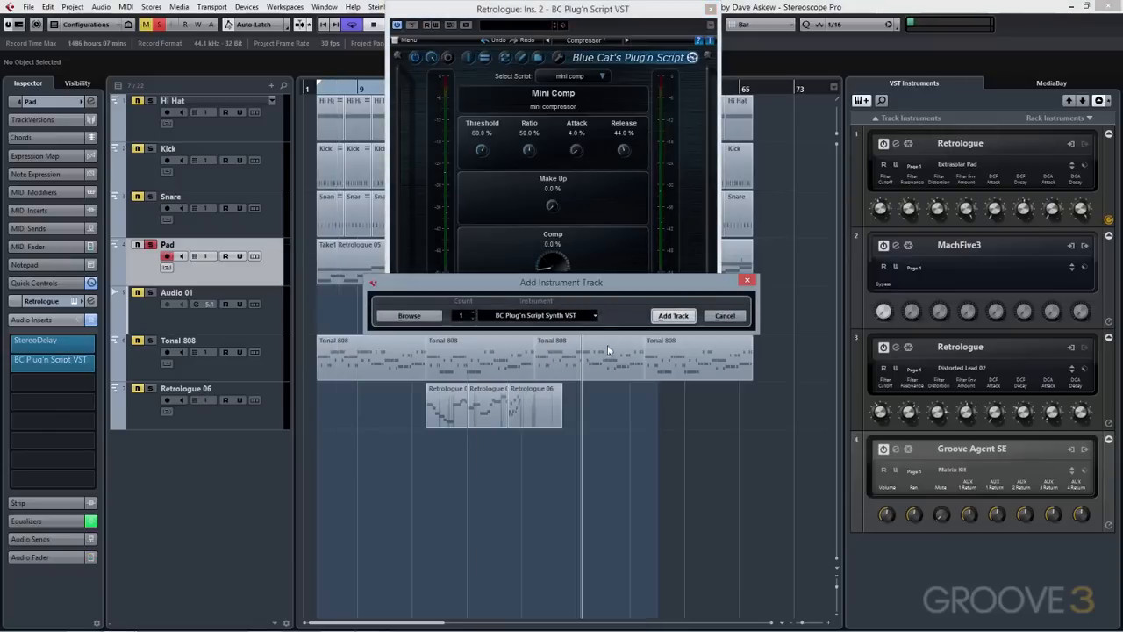
pyautogui.click(673, 315)
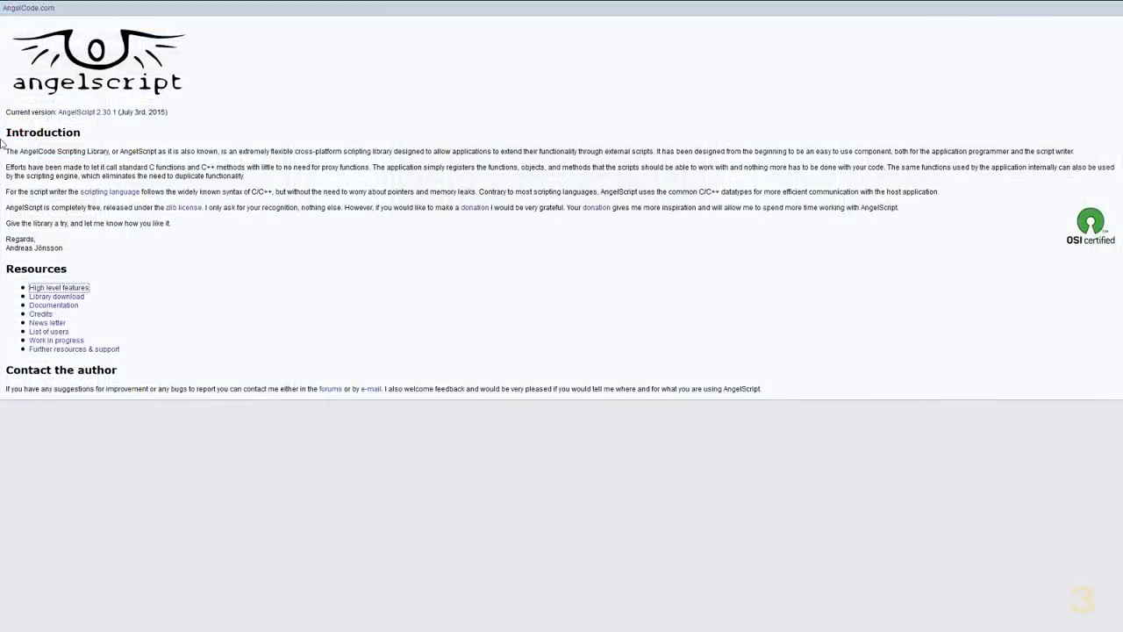
pyautogui.click(57, 288)
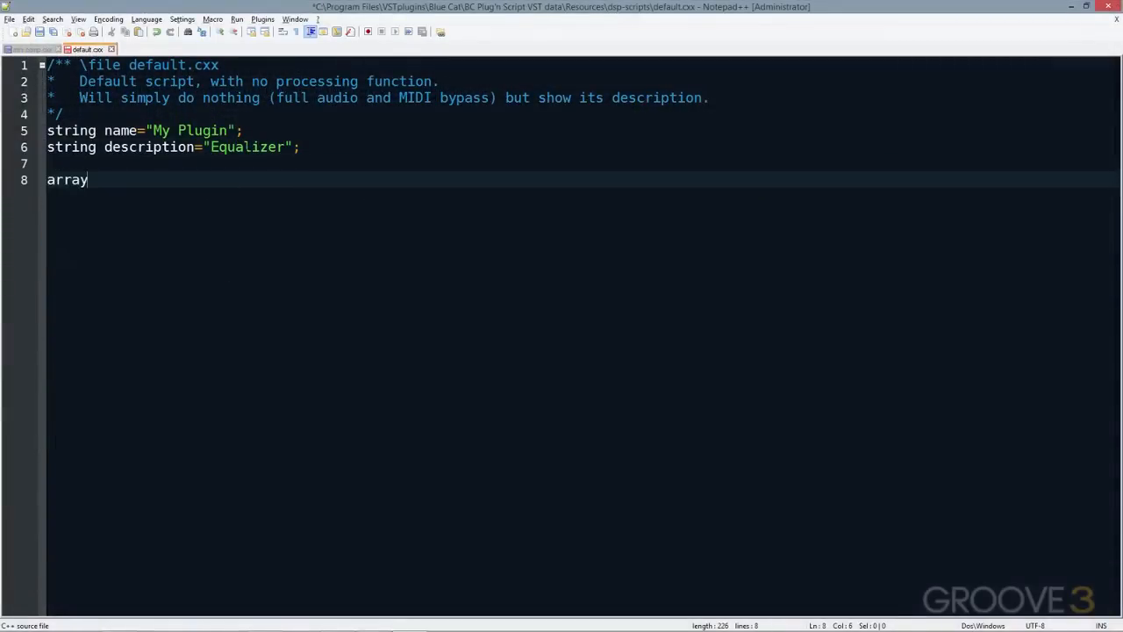
# Step: Type array<string> inputParametersNames={"Gain", ""} on line 8 of default.cxx
pyautogui.write('<string> inputParametersN')
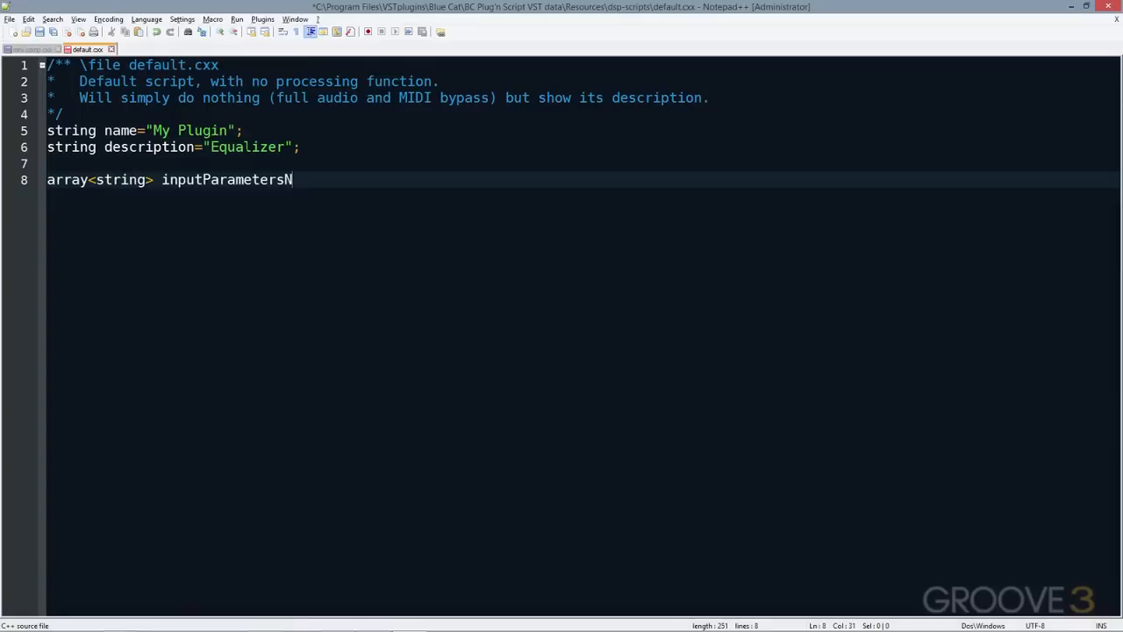
pyautogui.write('ames={"Gain"}')
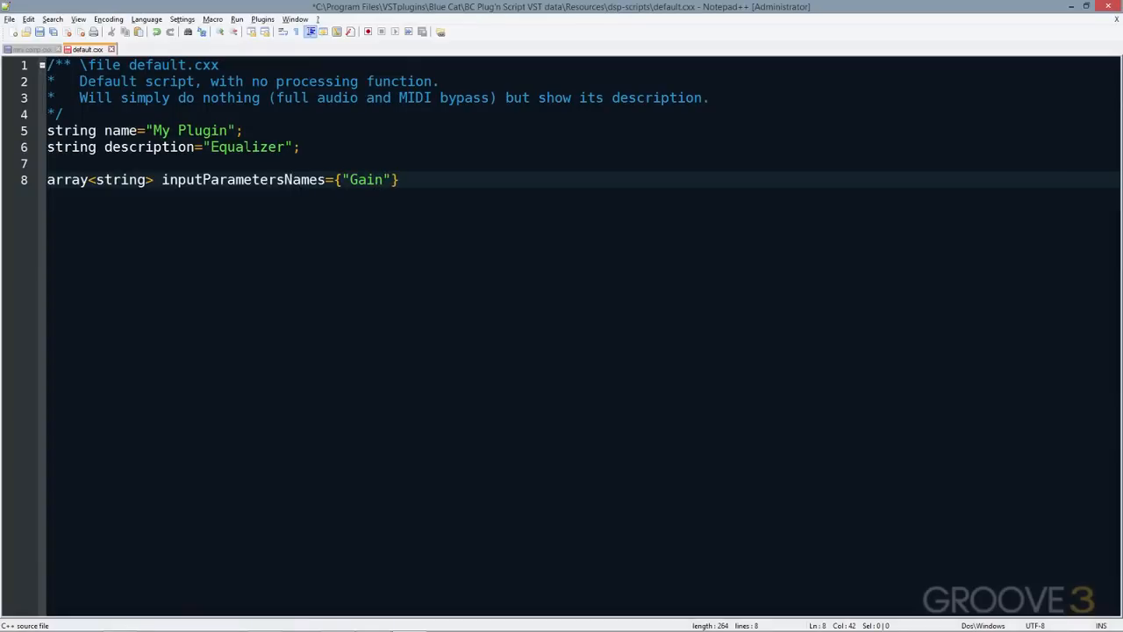
pyautogui.write(', ""')
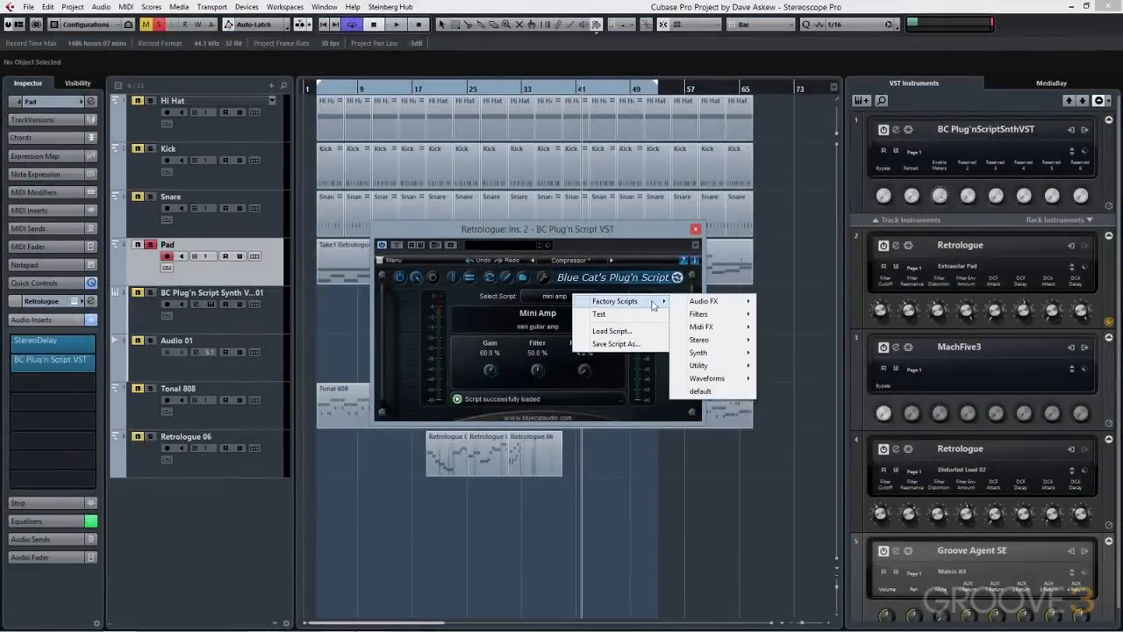
# Step: Browse the plugnscript repo's Presets > MusicalEntropy folder and open Analog-like Hyper Delay.preset
pyautogui.click(592, 260)
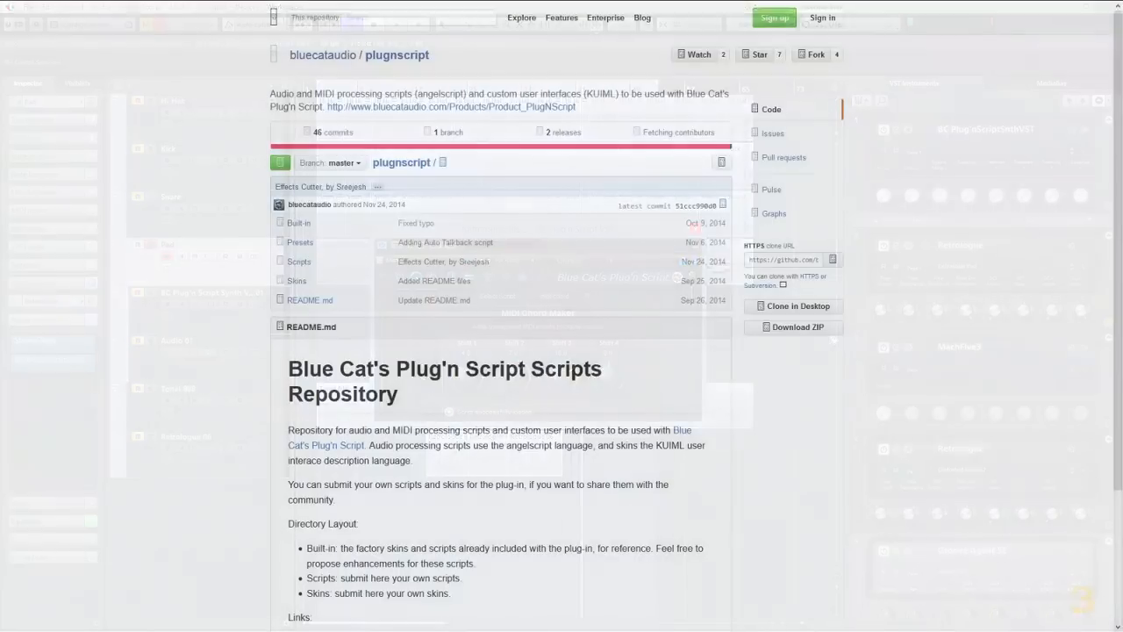
pyautogui.scroll(-3)
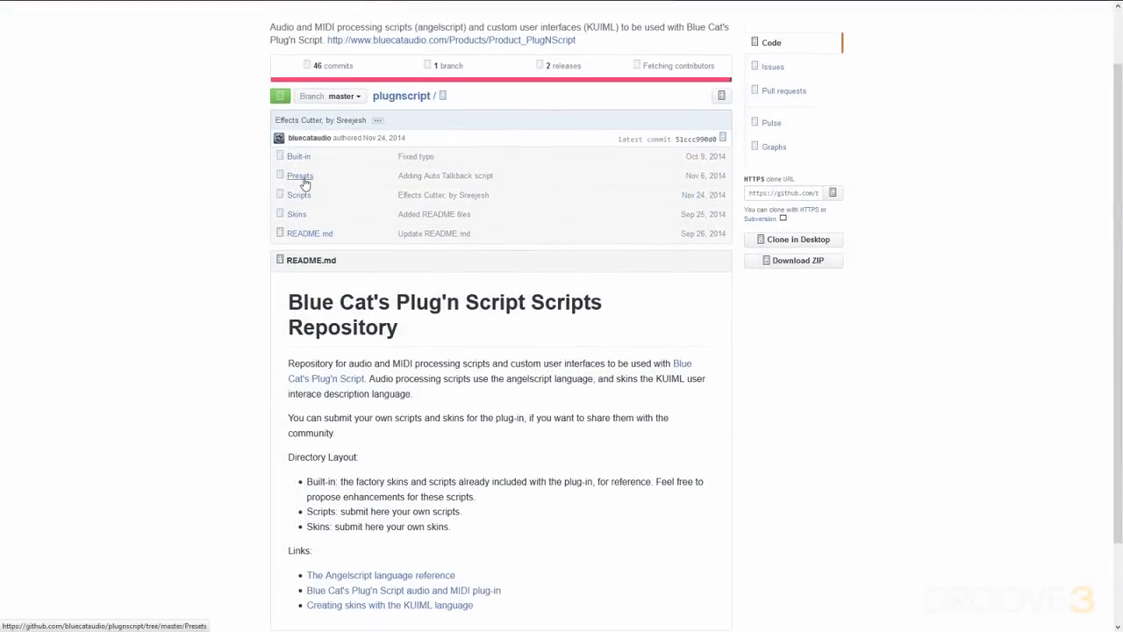
pyautogui.click(300, 176)
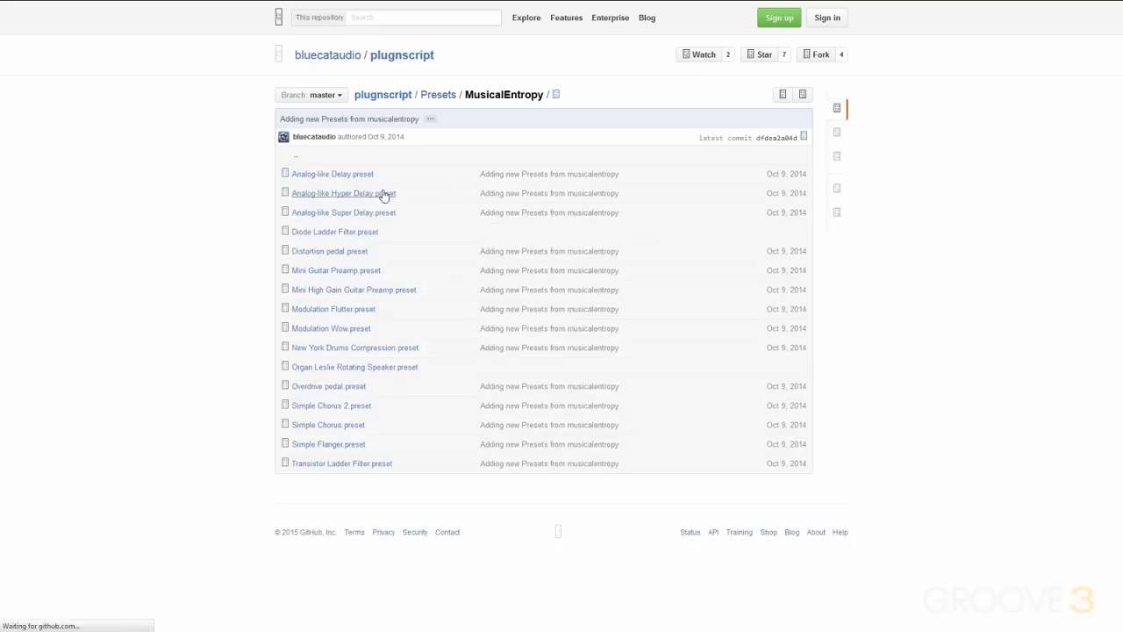
pyautogui.click(342, 193)
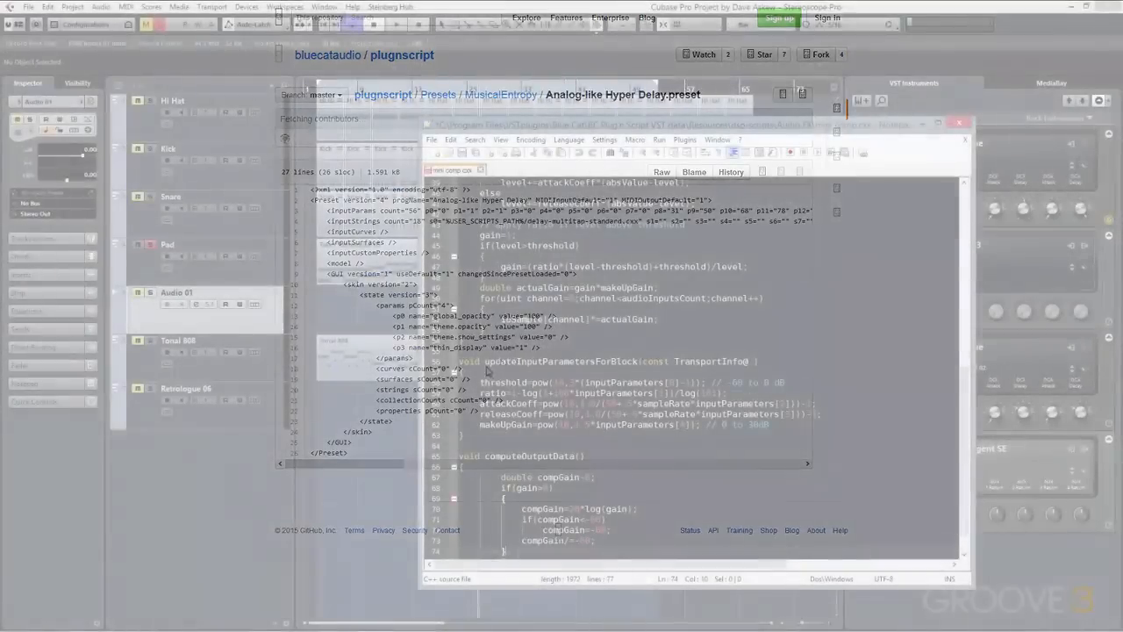
# Step: Type outp on line 75 of mini comp.cxx and autocomplete outputParameters
pyautogui.write('outputParam')
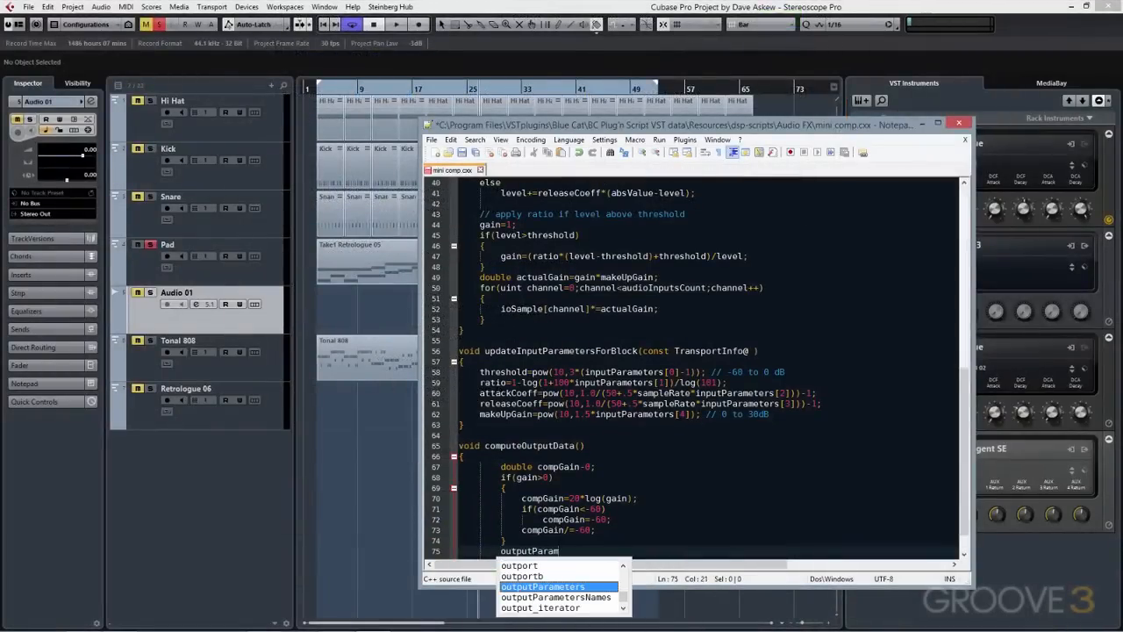
pyautogui.press('Tab')
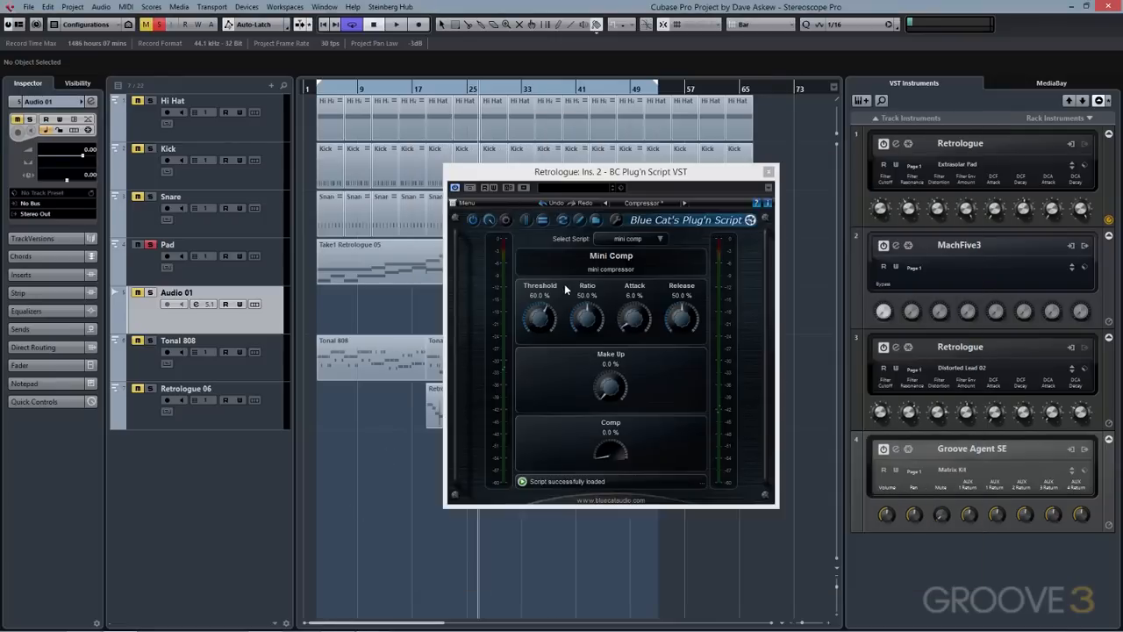
pyautogui.moveTo(561, 221)
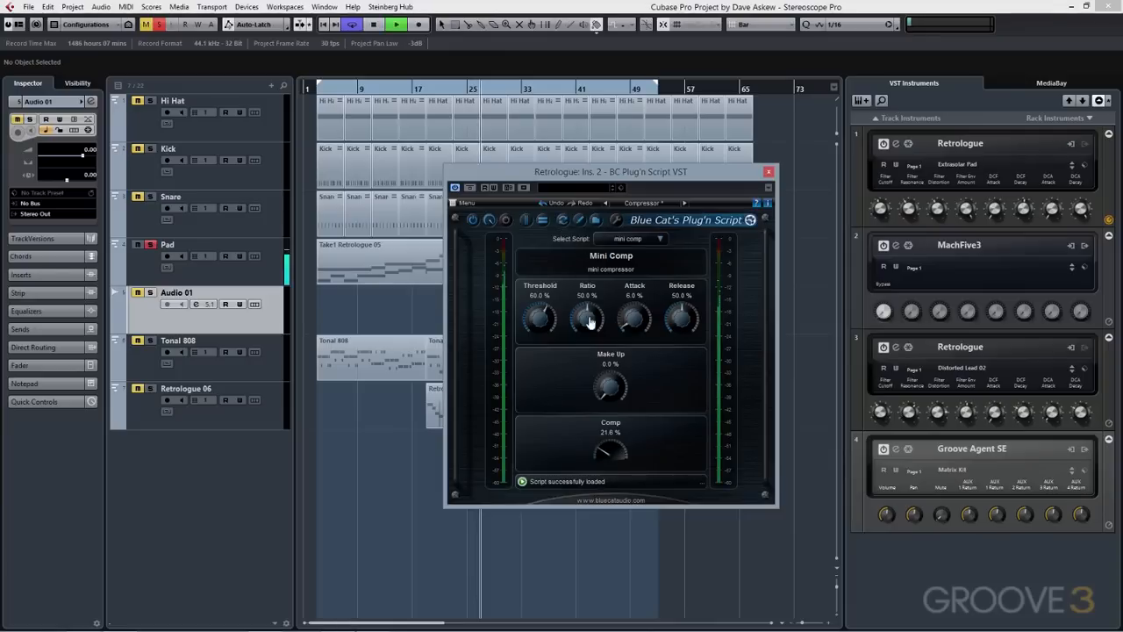
# Step: Try the Mini Comp ratio, then load the Factory Scripts default script
pyautogui.moveTo(611, 386); pyautogui.dragTo(610, 359)
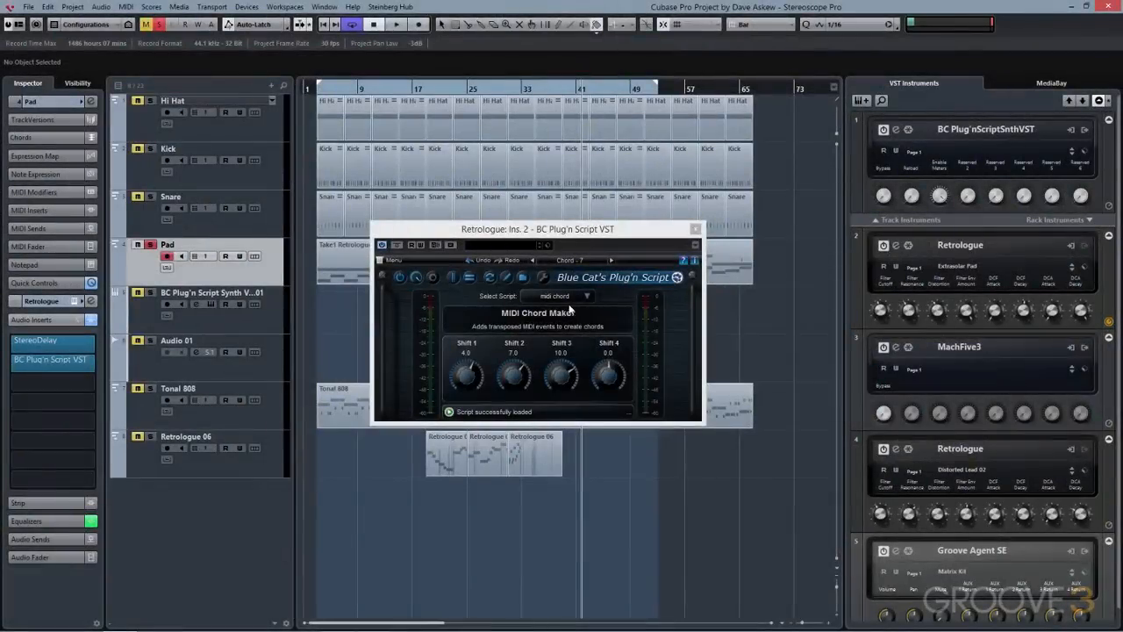
pyautogui.click(393, 260)
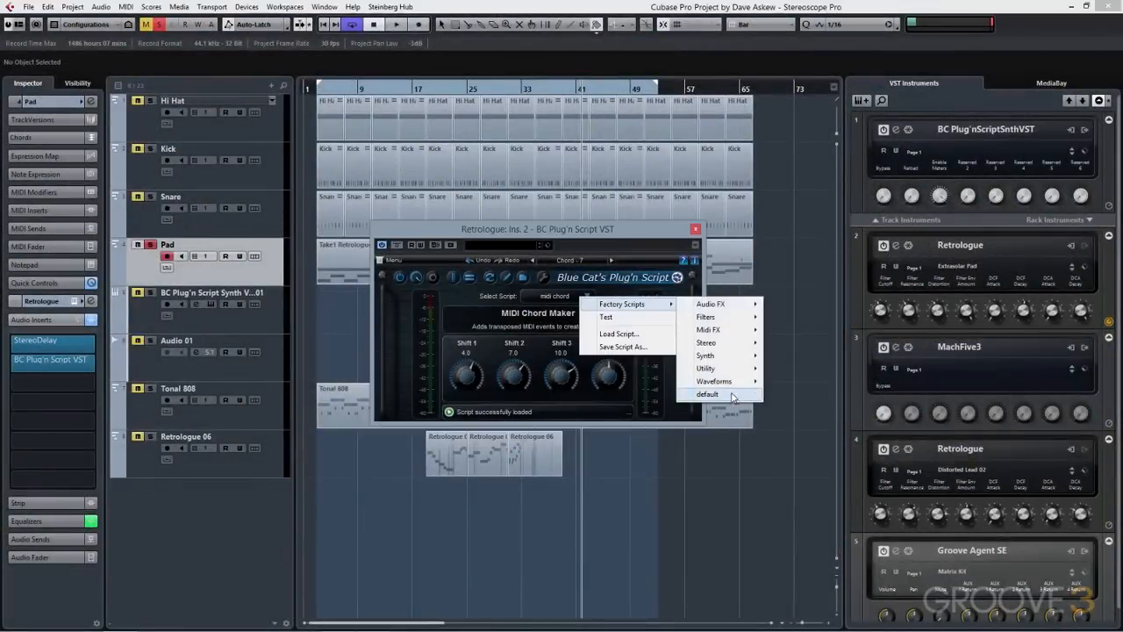
pyautogui.click(624, 346)
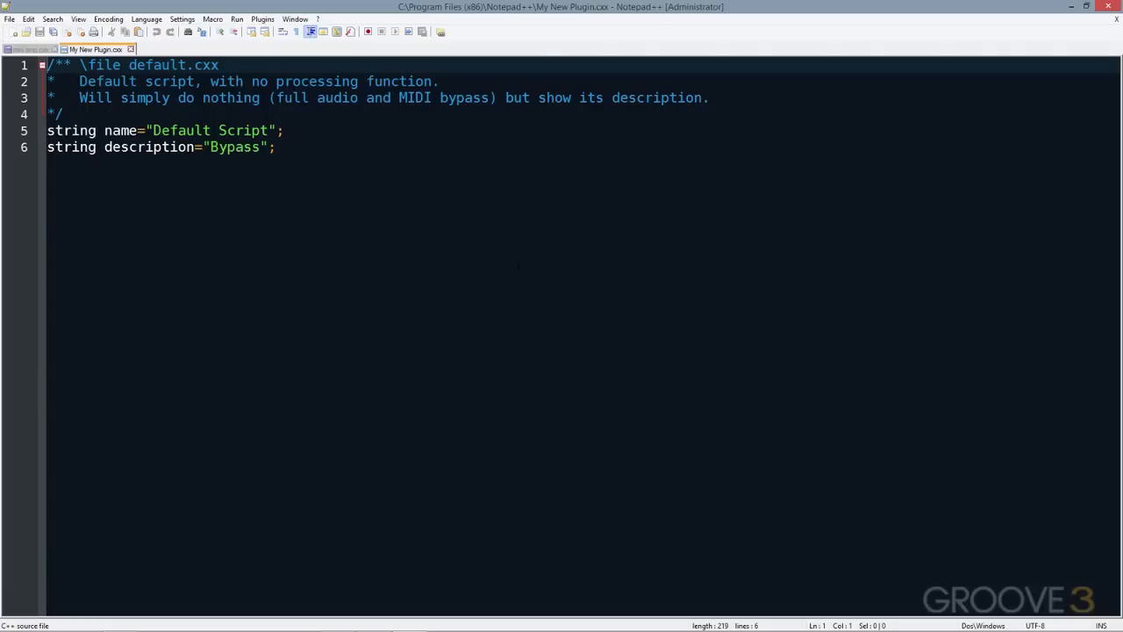
# Step: Add a line below the description and autocomplete #inclu into an include directive
pyautogui.press('Enter')
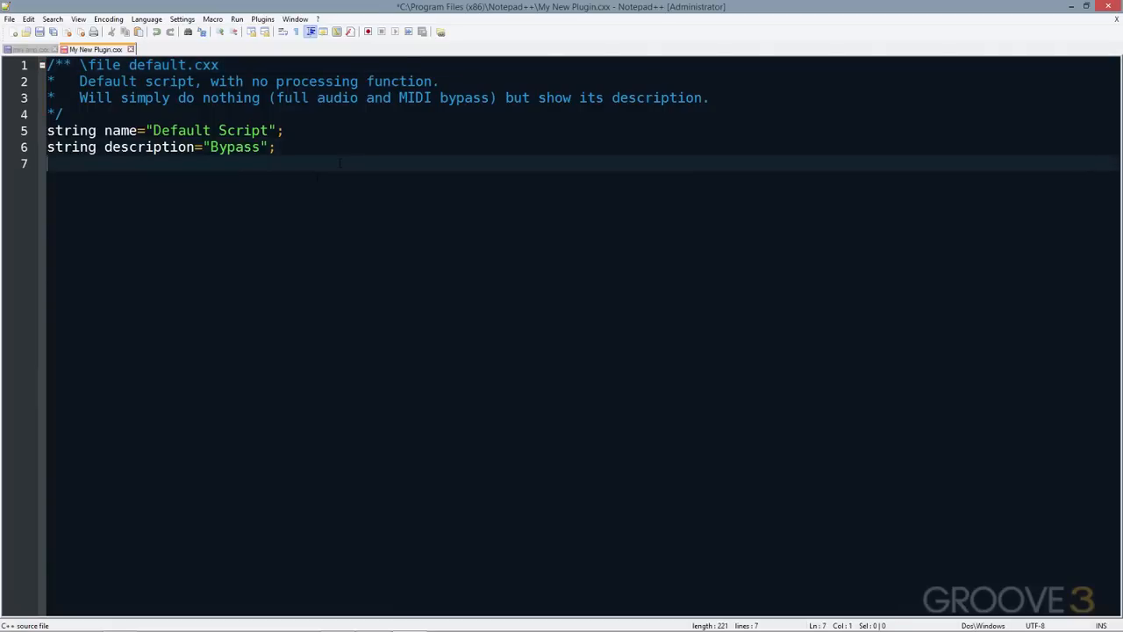
pyautogui.write('#inclu')
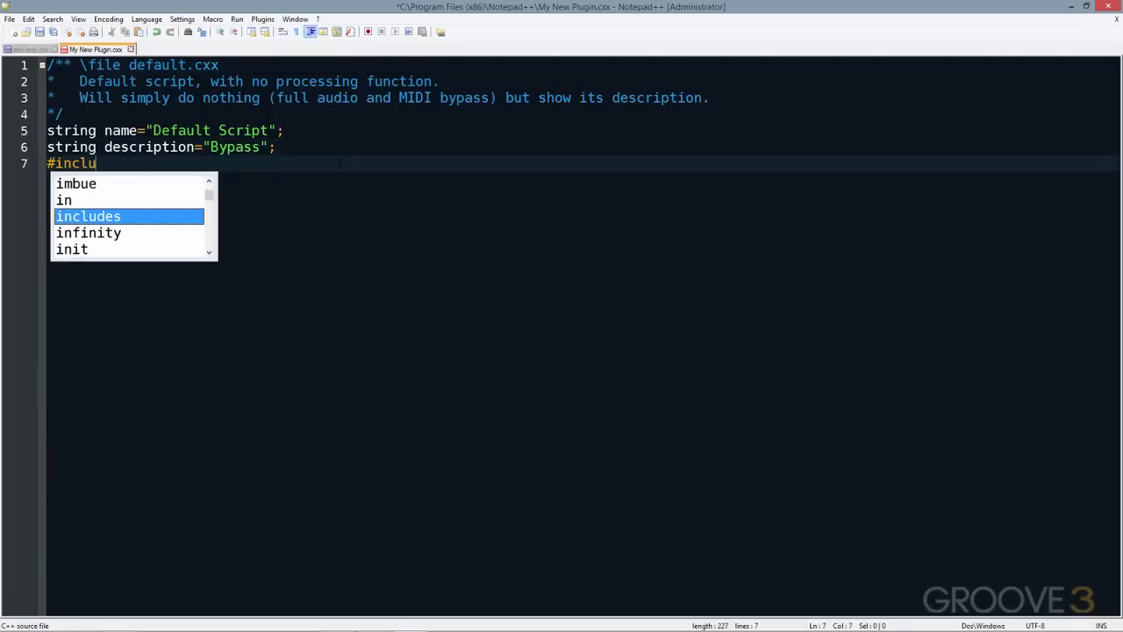
pyautogui.click(271, 48)
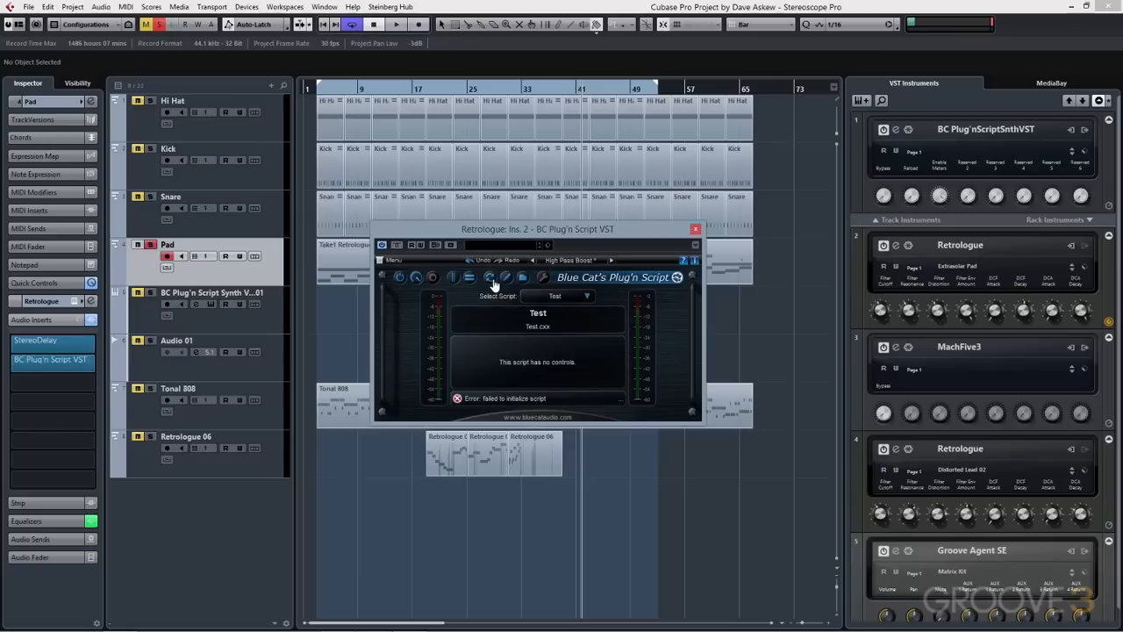
pyautogui.moveTo(539, 402)
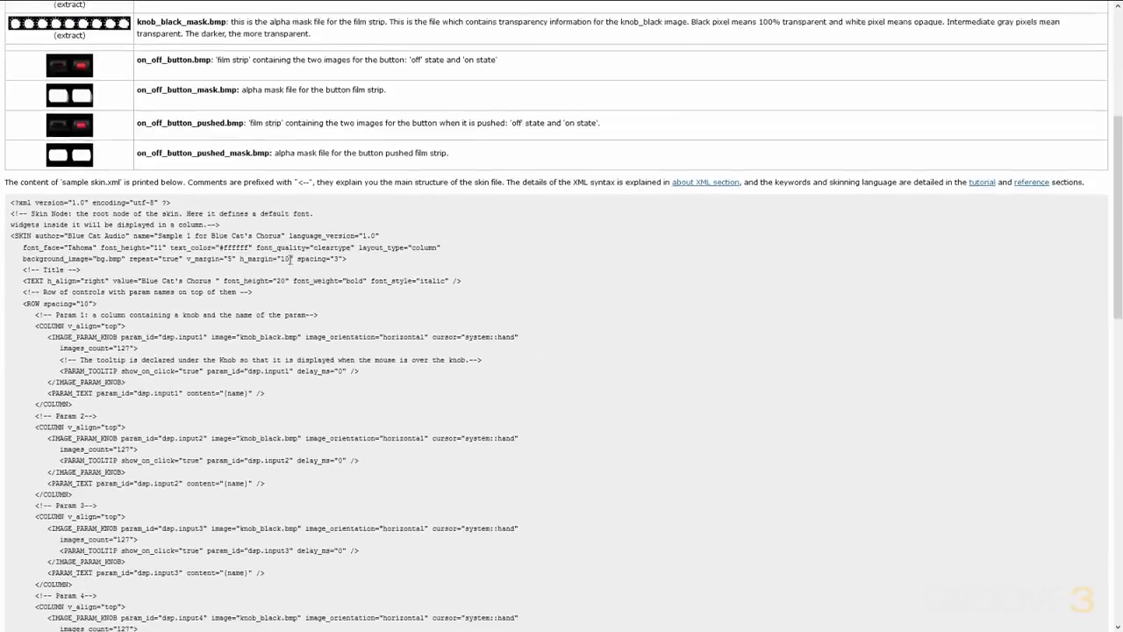
# Step: Scroll through the annotated sample skin.xml in the KUIML skin tutorial
pyautogui.scroll(-3)
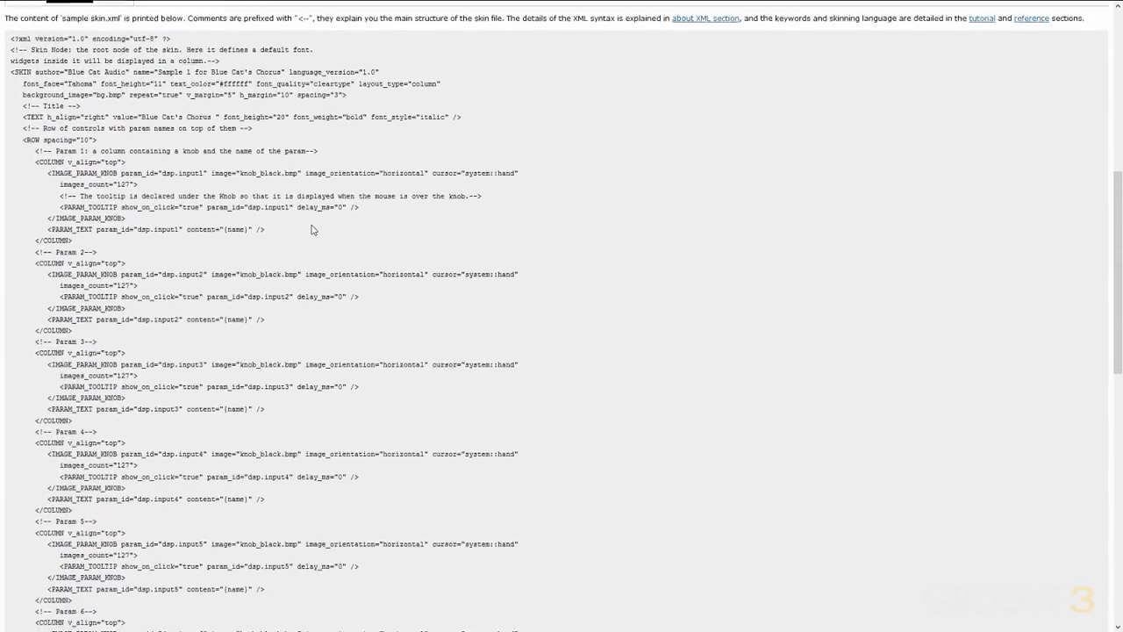
pyautogui.scroll(-3)
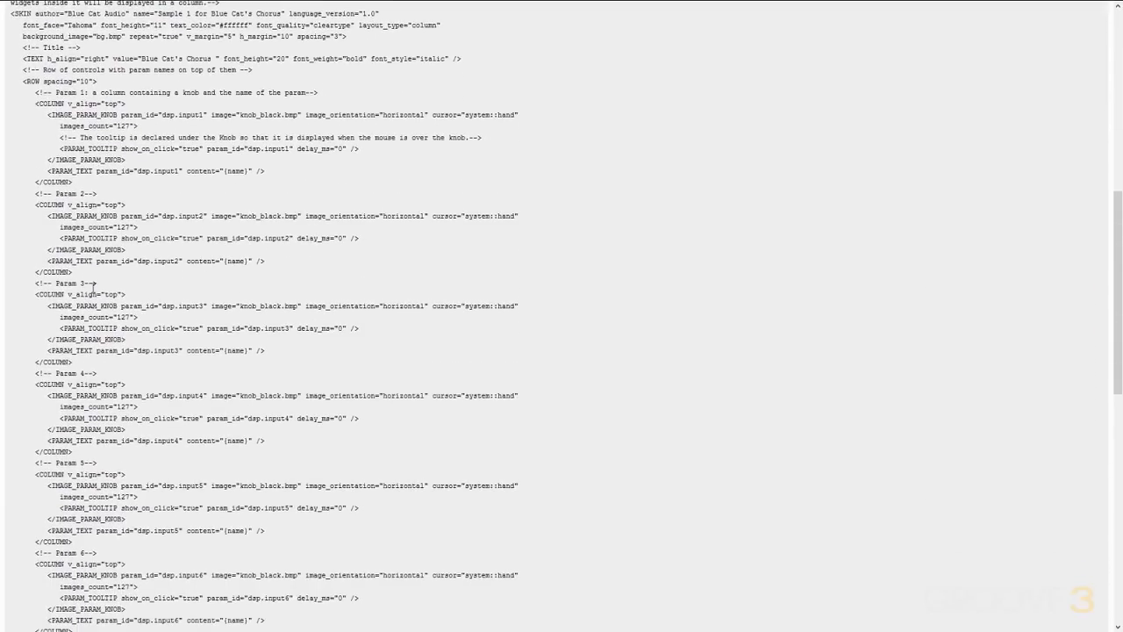